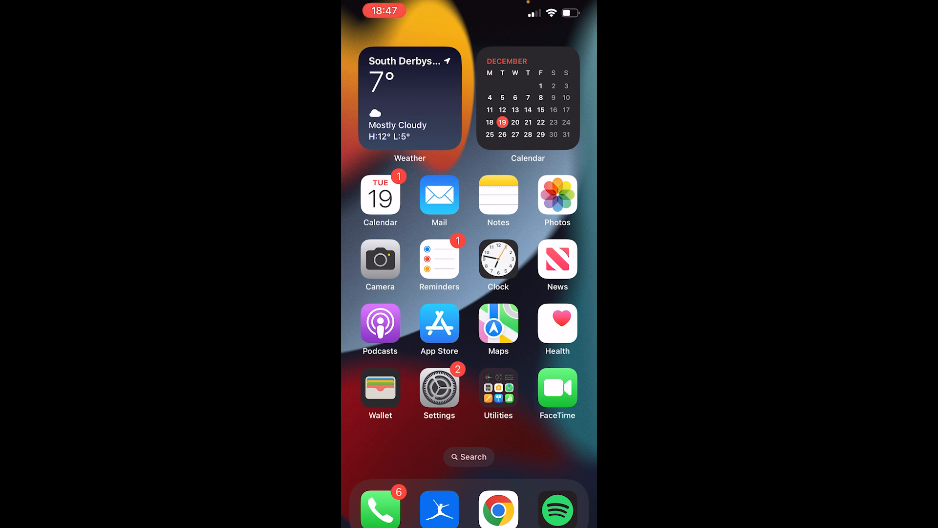
Launch WhatsApp from the home screen and browse its Settings list.
{"action": "scroll", "scroll_direction": "left", "scroll_amount": 3}
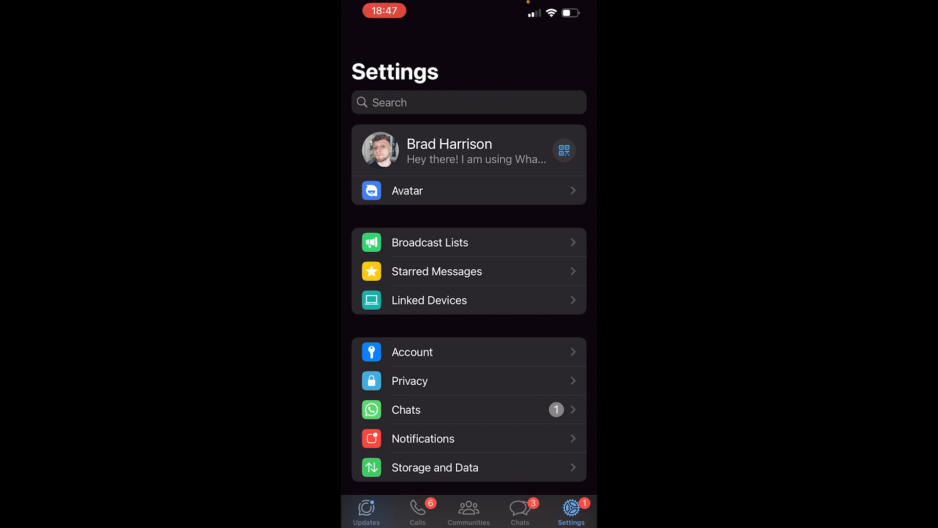
{"action": "scroll", "scroll_direction": "down", "scroll_amount": 3}
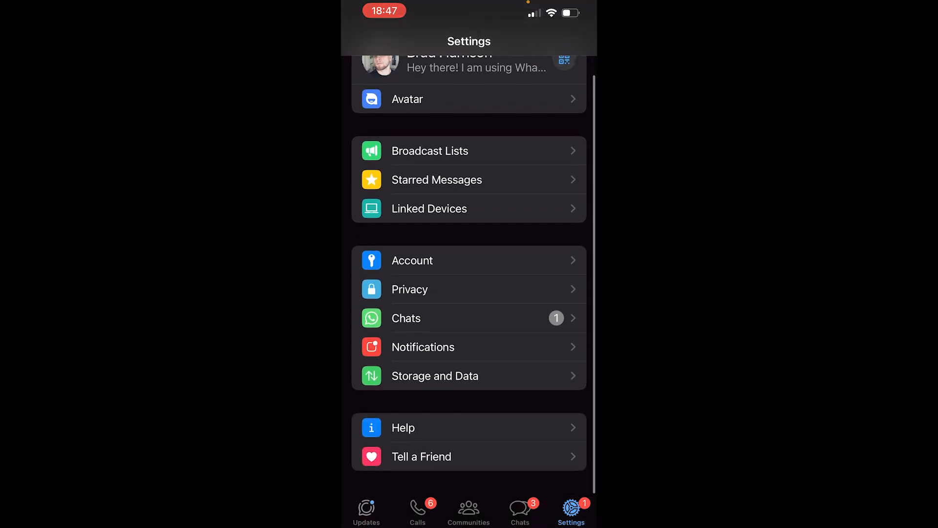
Go into the Chats settings page showing backup and export options.
{"action": "left_click", "coordinate": [406, 318]}
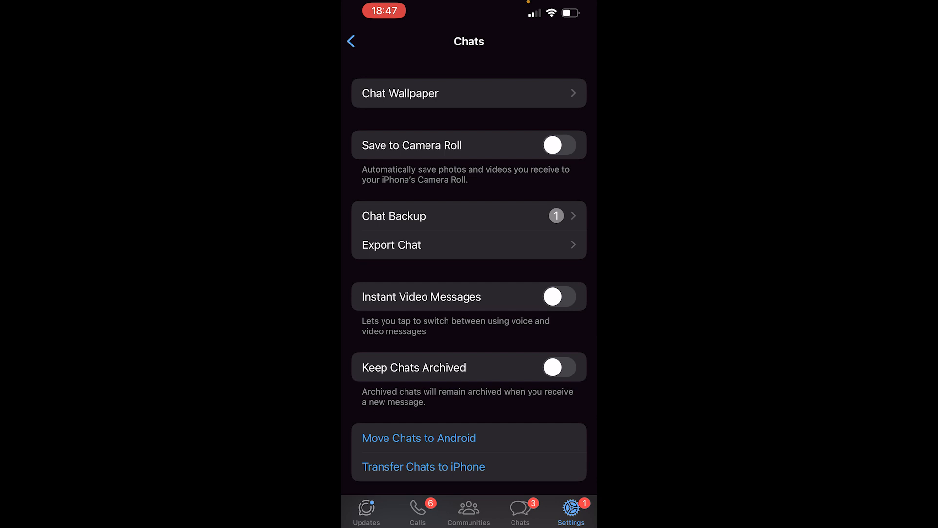
{"action": "scroll", "scroll_direction": "down", "scroll_amount": 3}
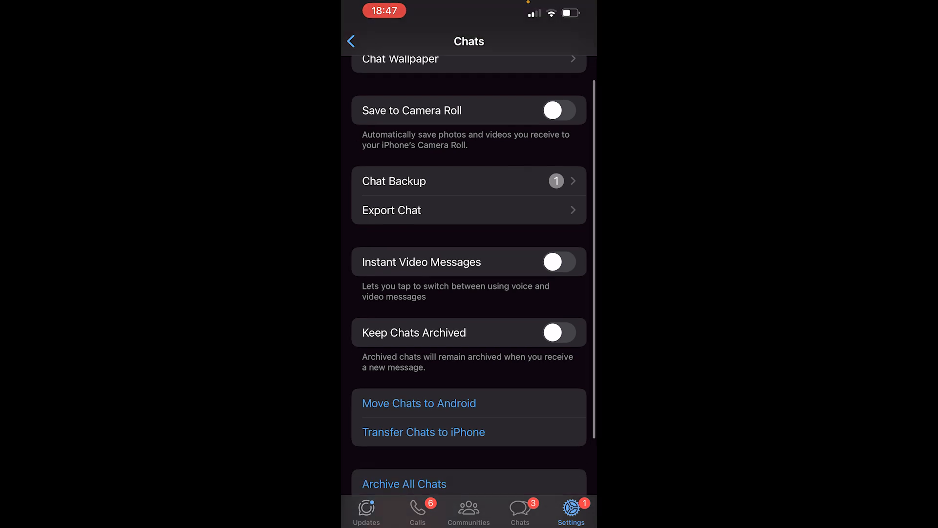
{"action": "scroll", "scroll_direction": "down", "scroll_amount": 3}
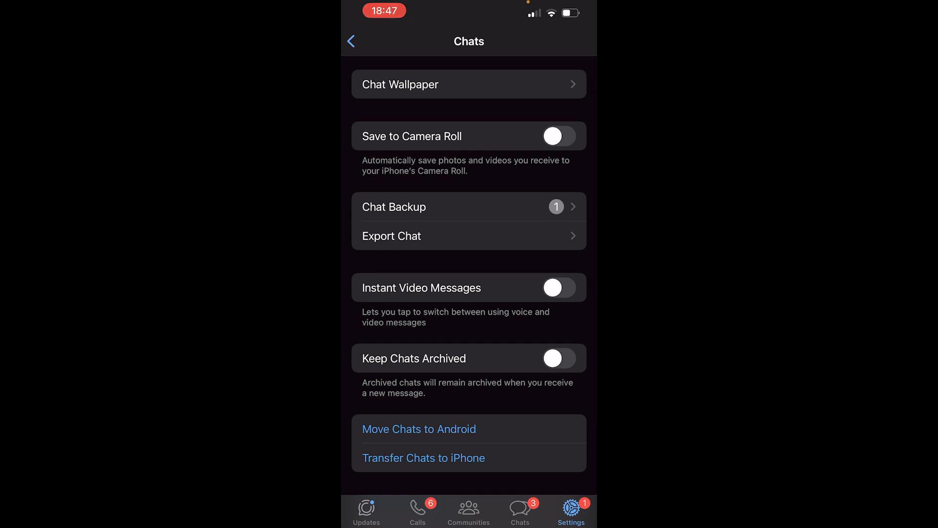
Start Export Chat for the conversation and choose Without Media.
{"action": "left_click", "coordinate": [392, 236]}
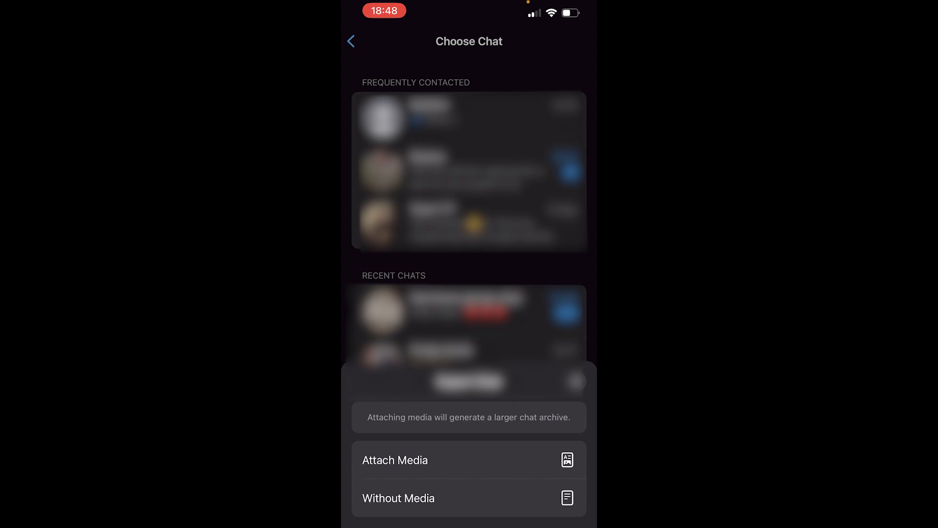
{"action": "left_click", "coordinate": [398, 498]}
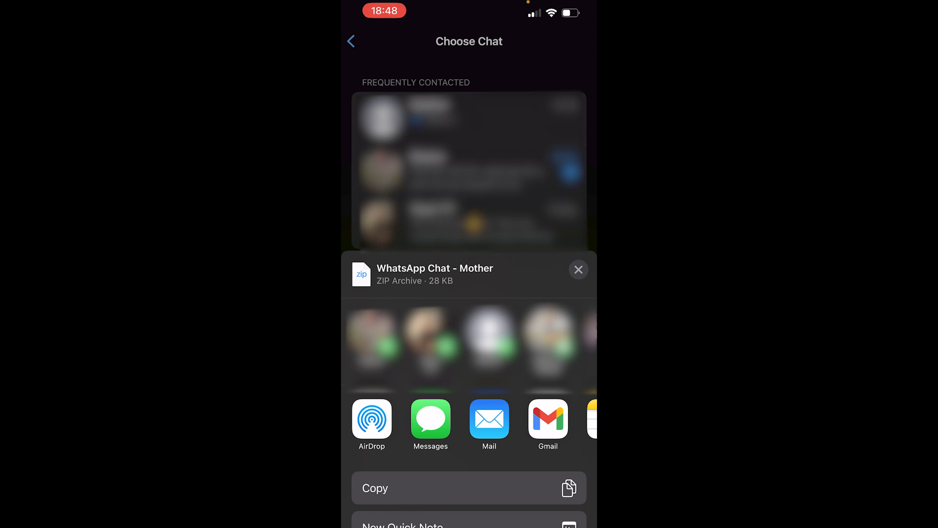
Send the exported 'WhatsApp Chat - Mother.zip' to Google Drive from the share sheet.
{"action": "scroll", "scroll_direction": "left", "scroll_amount": 3}
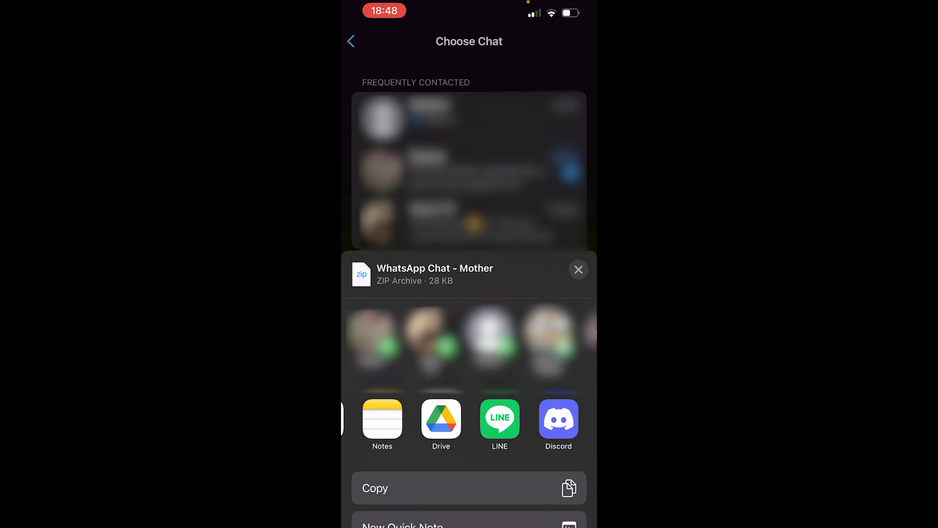
{"action": "left_click", "coordinate": [440, 419]}
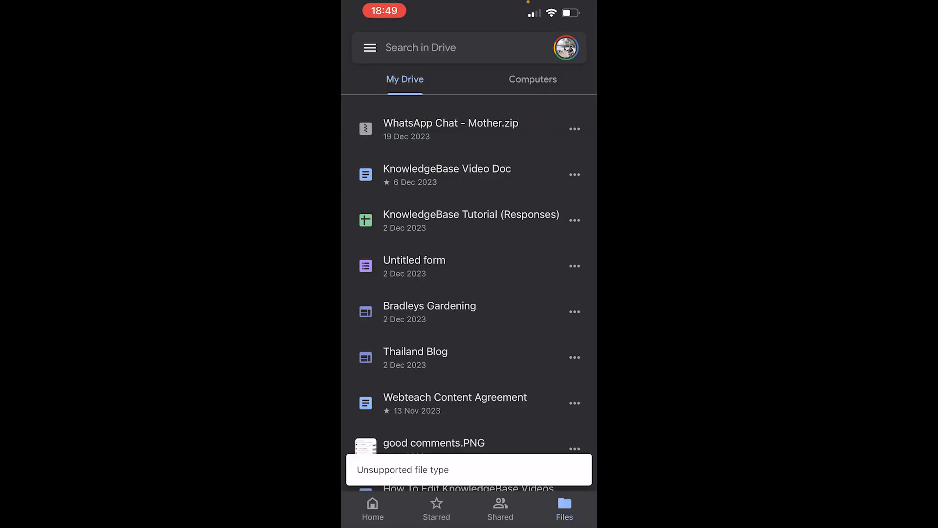
Check My Drive for 'WhatsApp Chat - Mother.zip' in the file list.
{"action": "scroll", "scroll_direction": "down", "scroll_amount": 3}
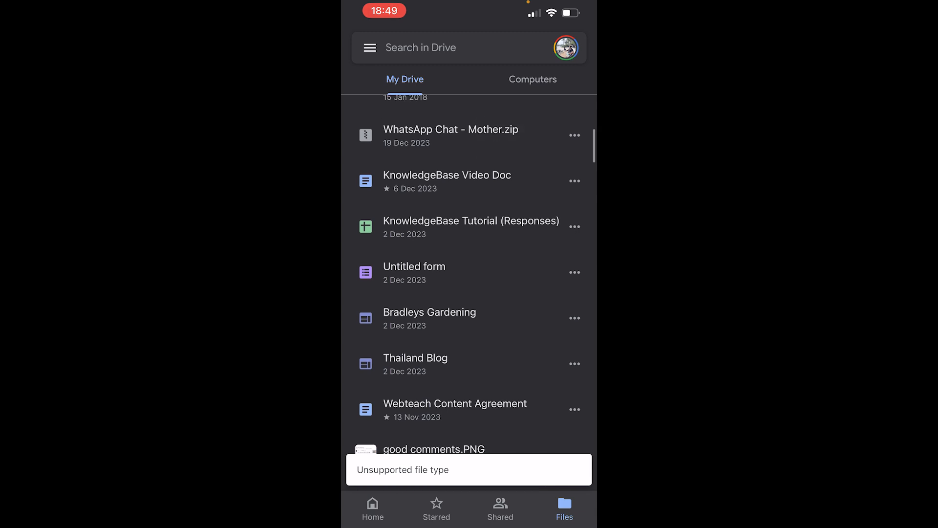